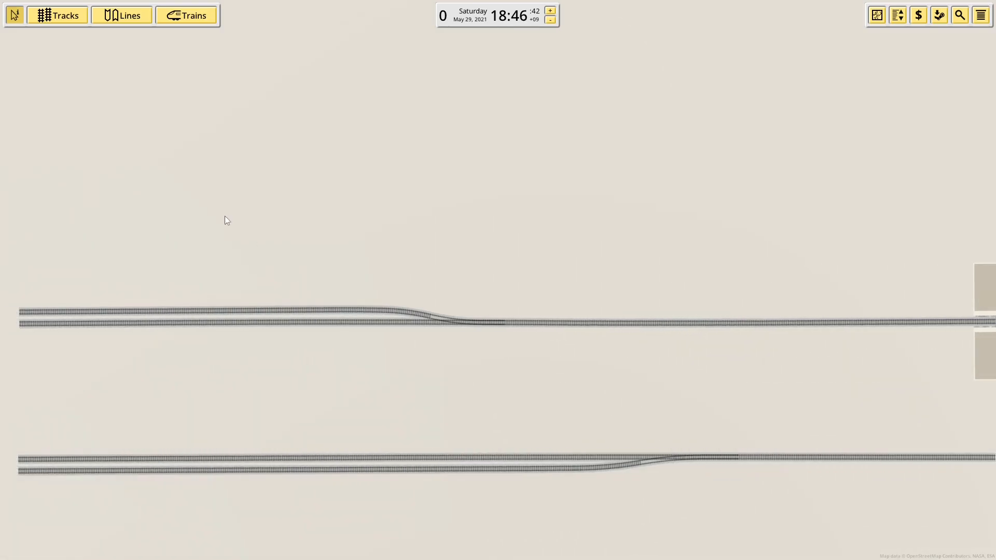
- Place a Simple block signal on the merging track west of Lonely Station, open for editing
left_click(57, 15)
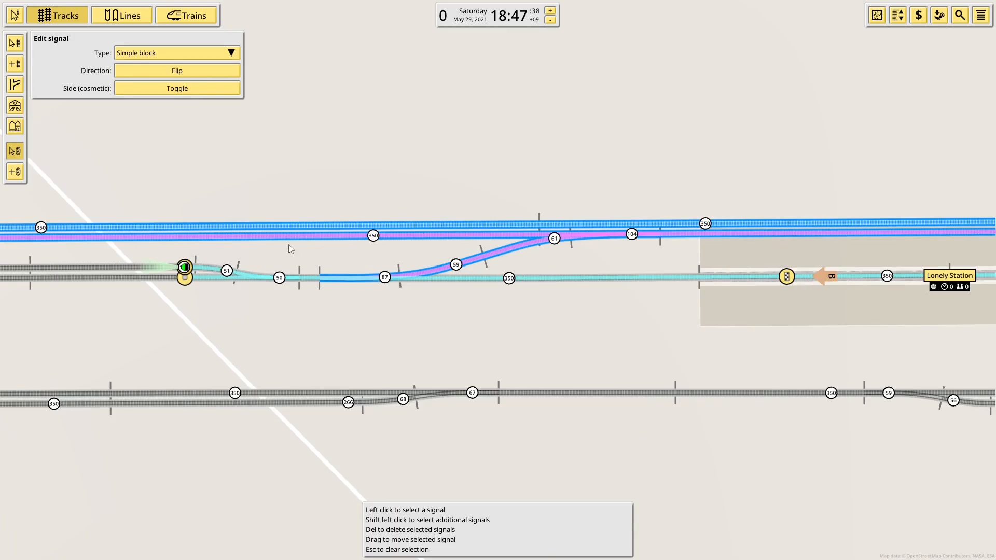
mouse_move(14, 42)
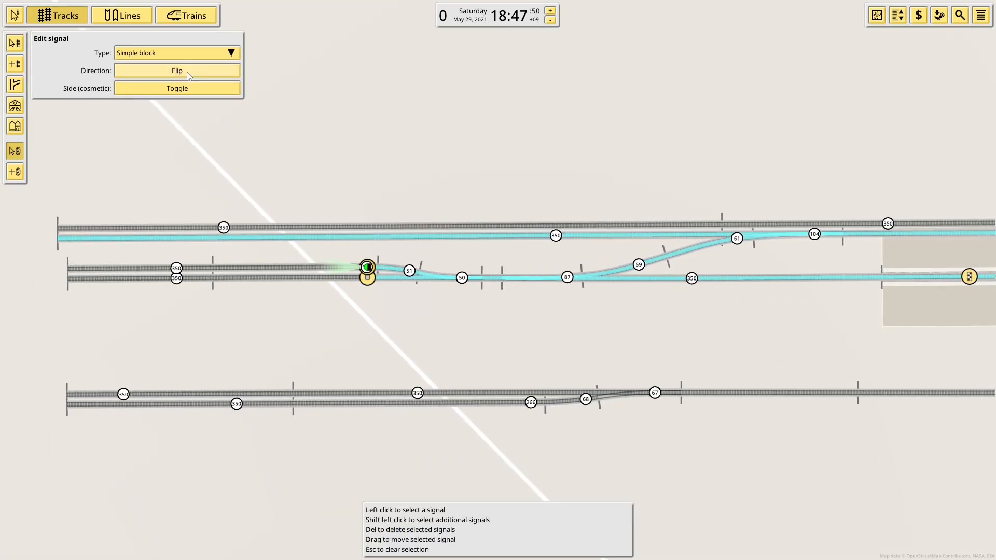
- Place path signals at both Lonely Station platform entries and toggle one signal's side
left_click(176, 53)
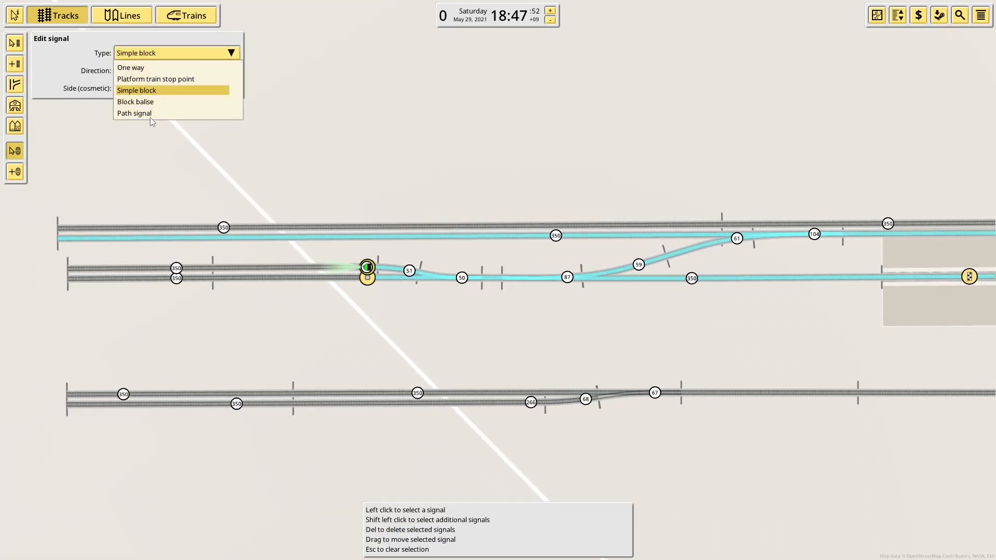
left_click(134, 113)
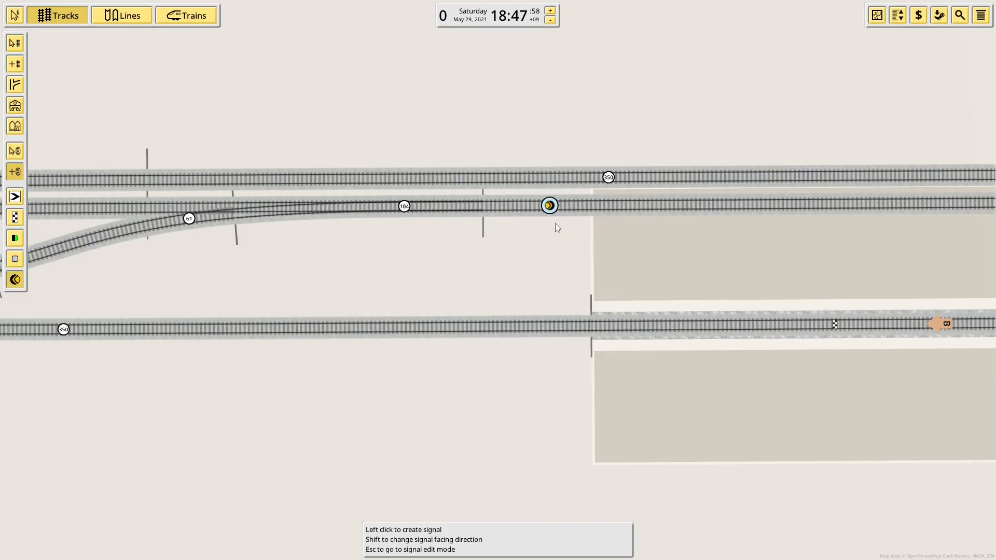
left_click(578, 327)
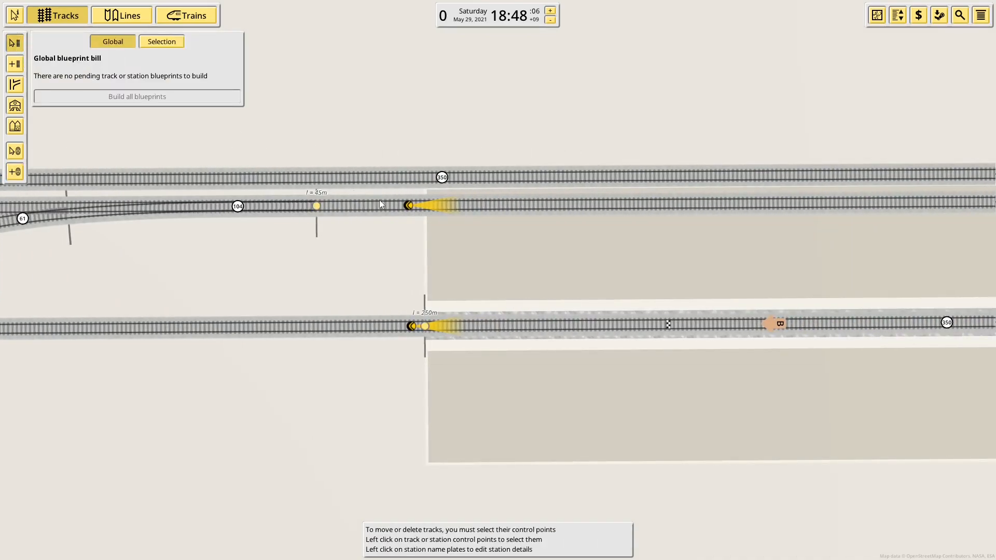
left_click(410, 205)
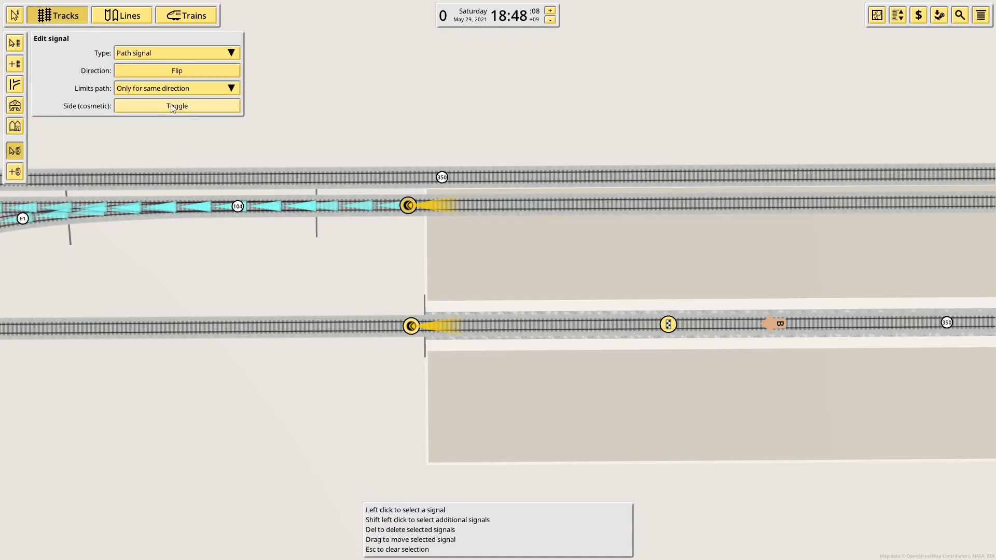
left_click(176, 87)
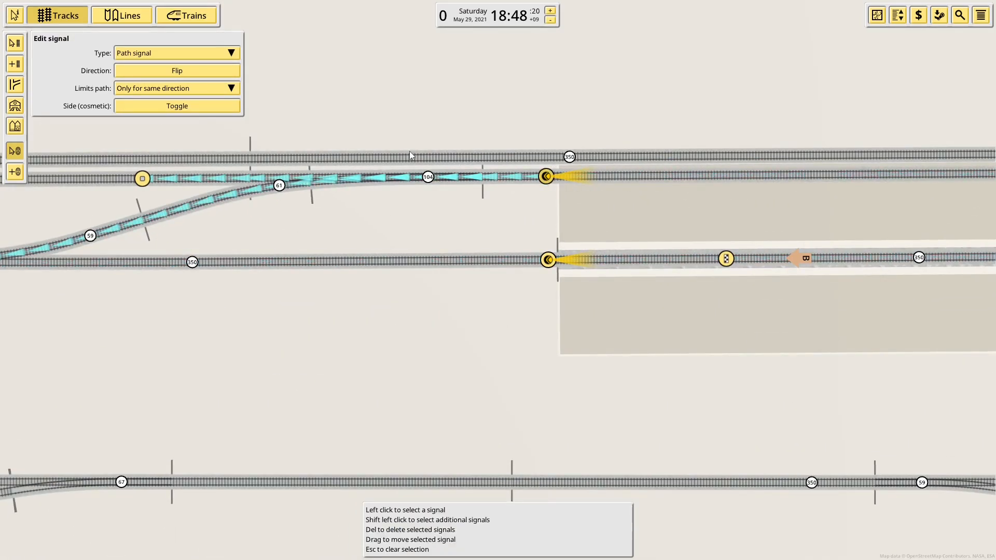
- Switch Limits path to Always, restore Only for same direction, then deselect
left_click(177, 87)
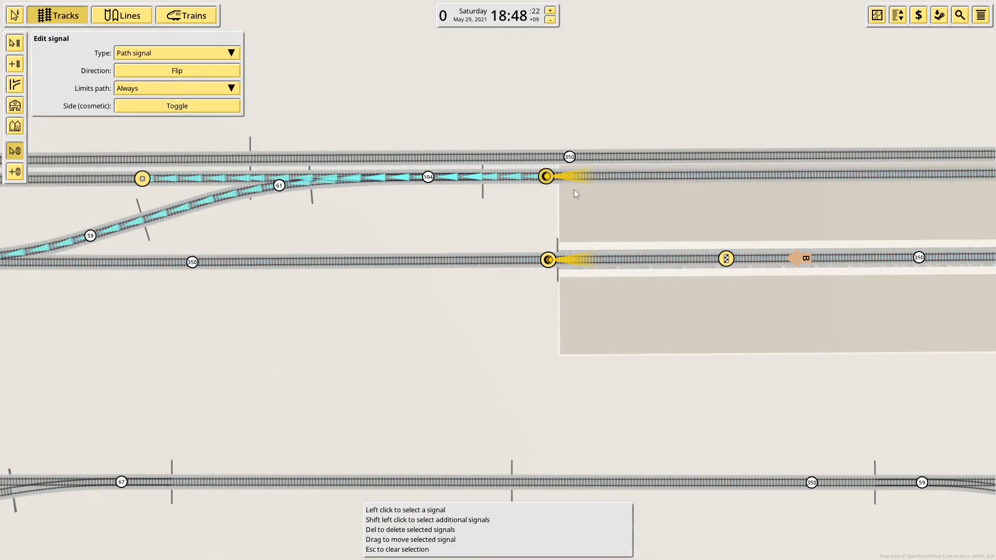
left_click(176, 87)
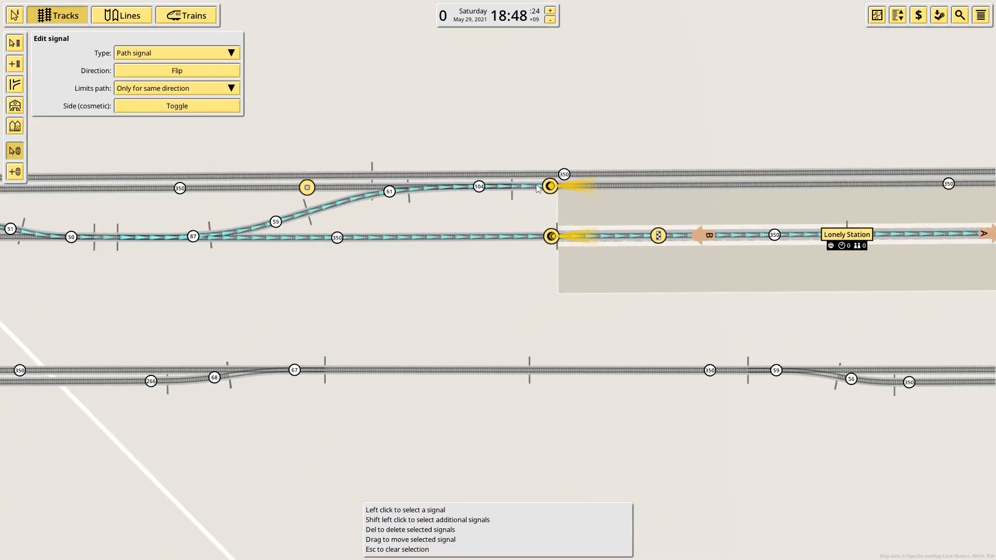
left_click(177, 87)
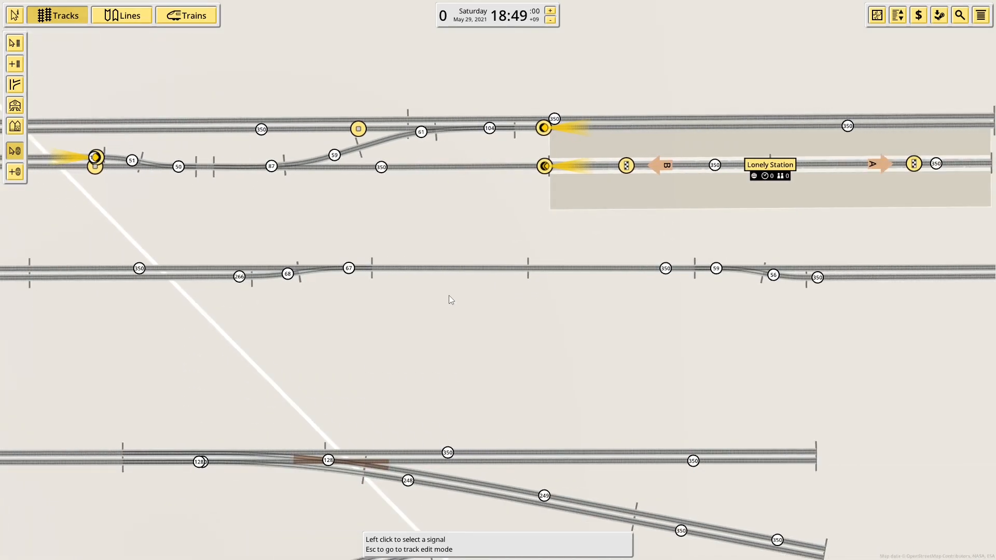
mouse_move(424, 269)
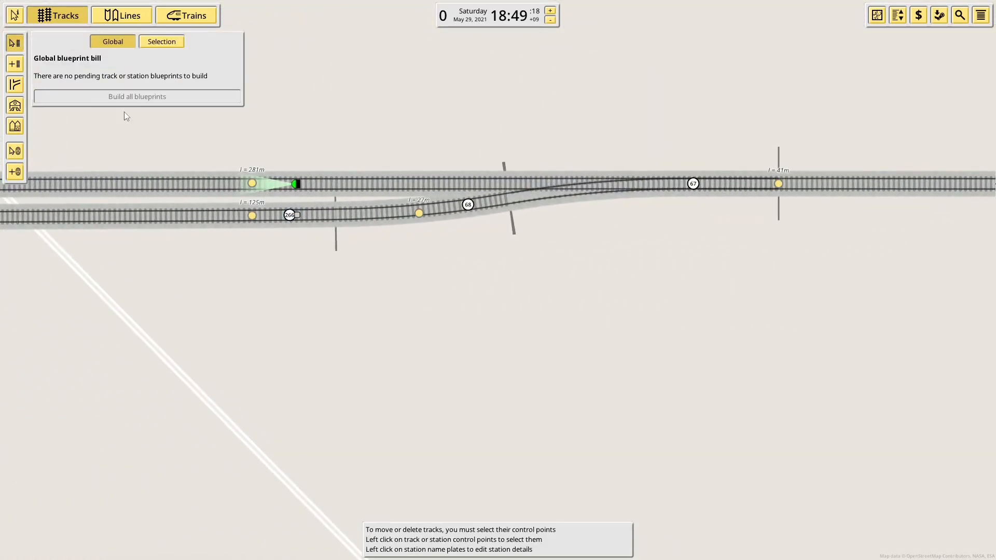
- Make the second junction's left entry signal a path signal limiting paths Always
left_click(294, 184)
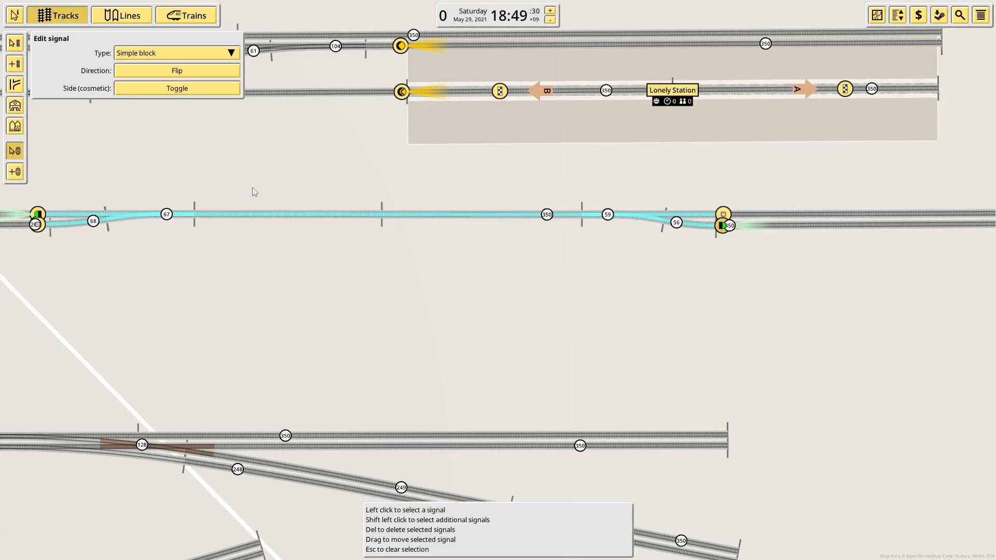
mouse_move(27, 178)
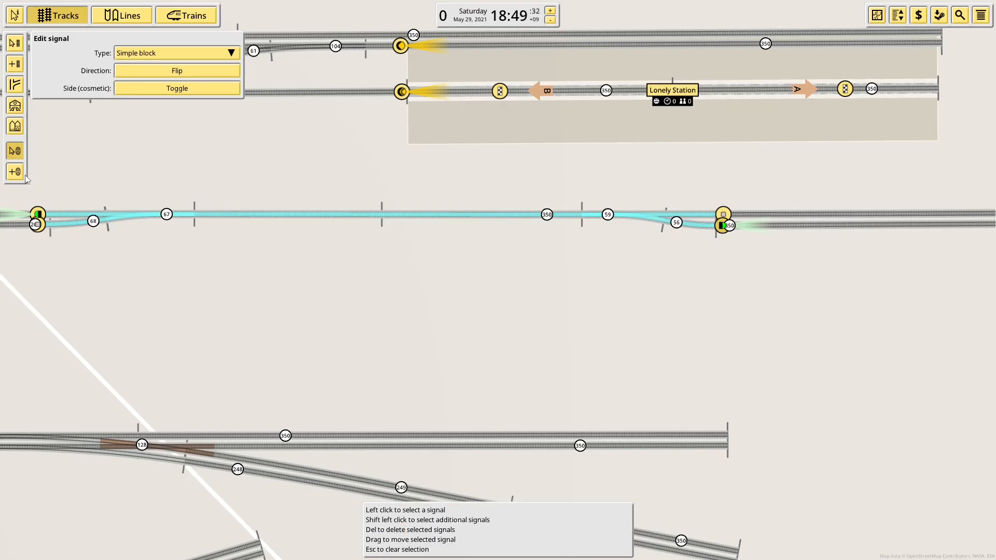
left_click(176, 53)
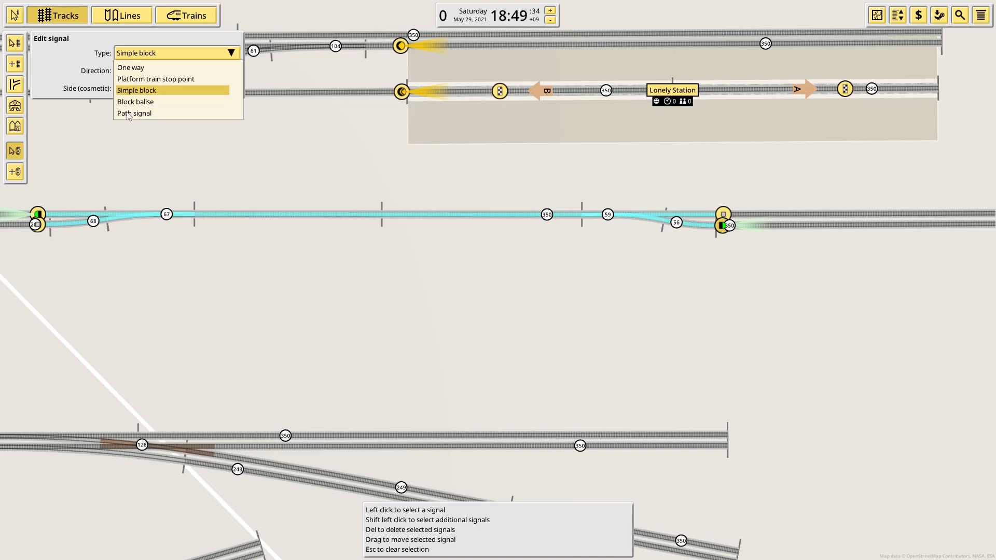
left_click(134, 113)
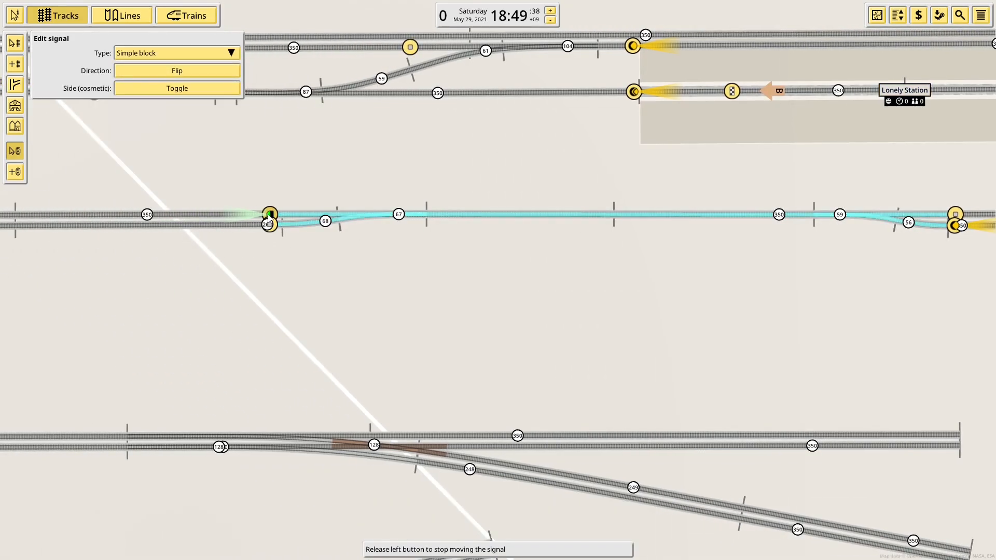
left_click(176, 53)
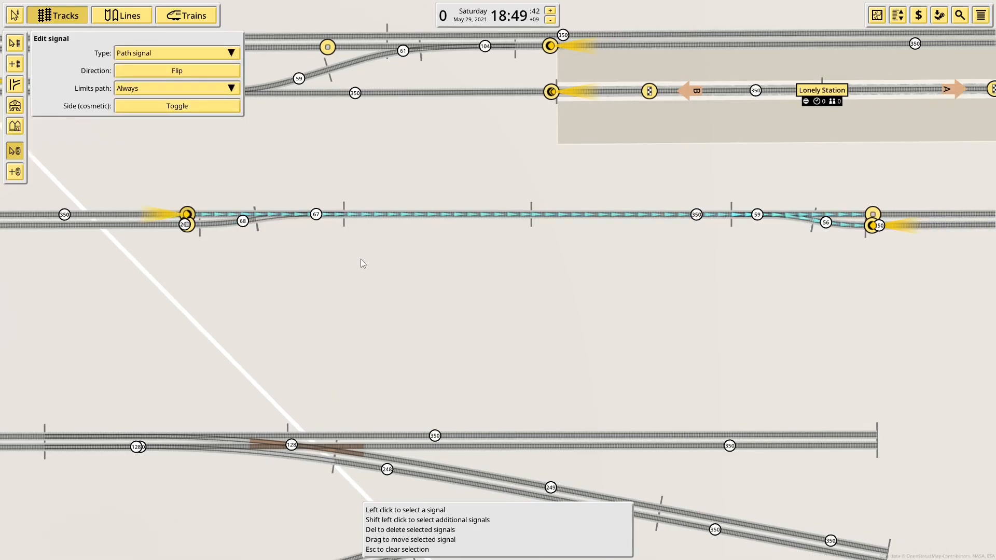
mouse_move(353, 264)
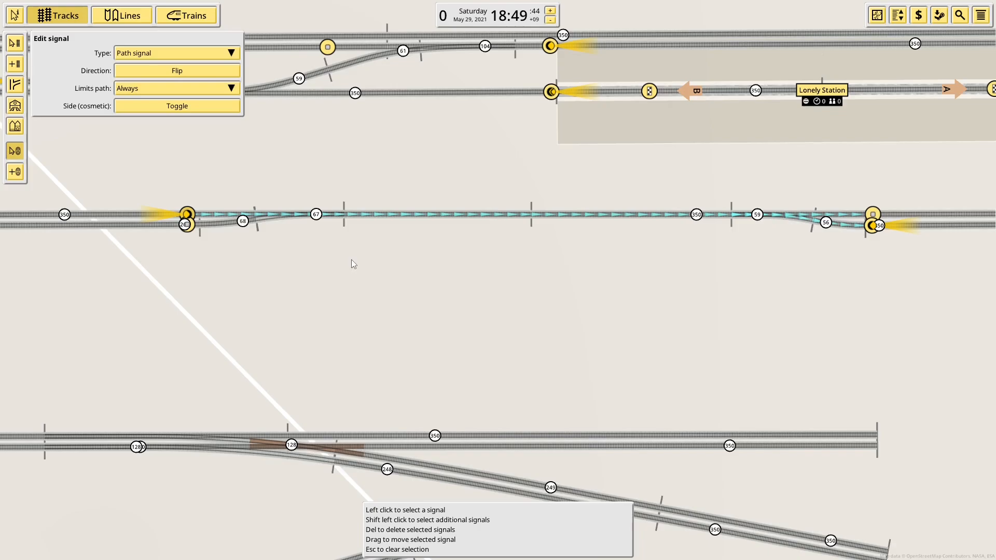
left_click(176, 53)
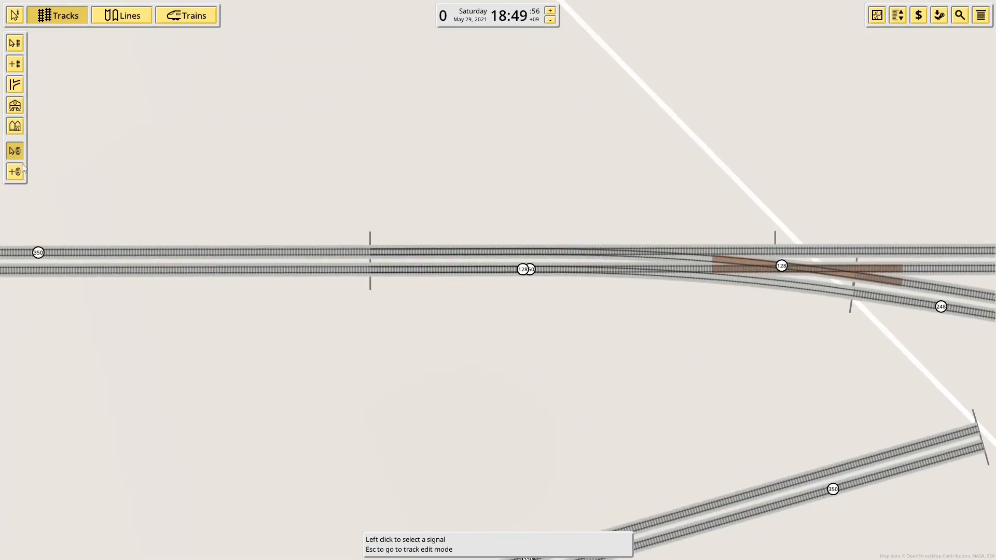
- Place path signals on the tracks around the third layout's diamond crossing
left_click(14, 171)
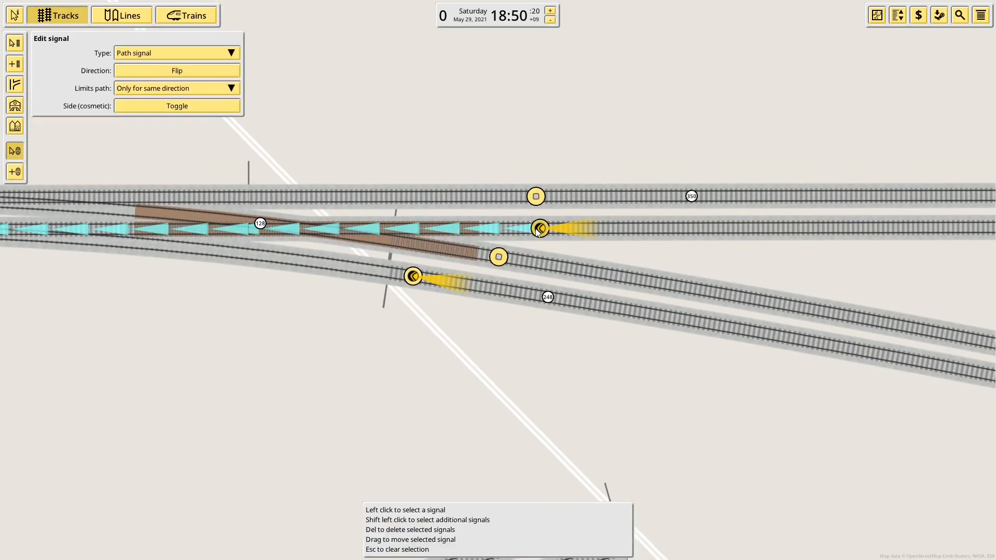
- Change the lower junction's entry signal to a simple block and add block balises
left_click(177, 53)
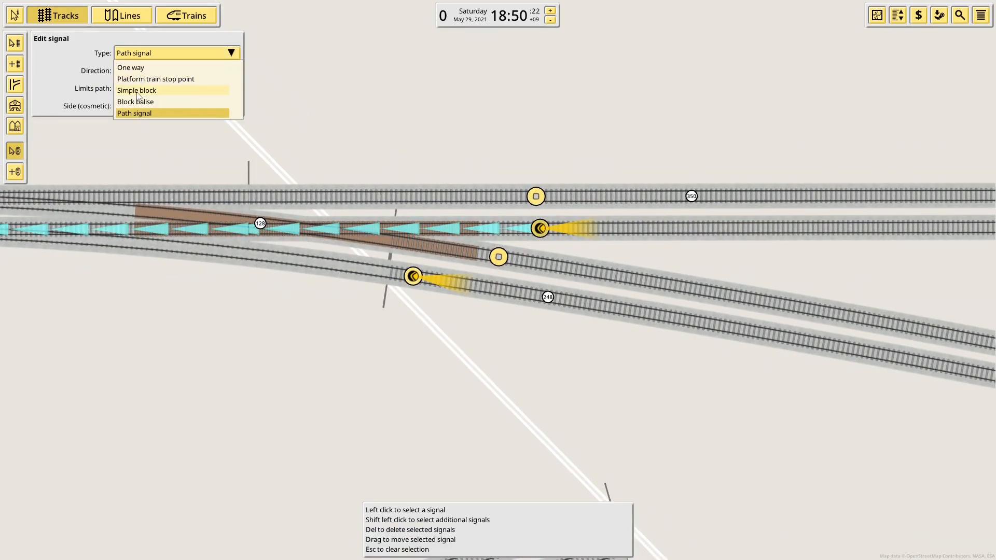
left_click(136, 90)
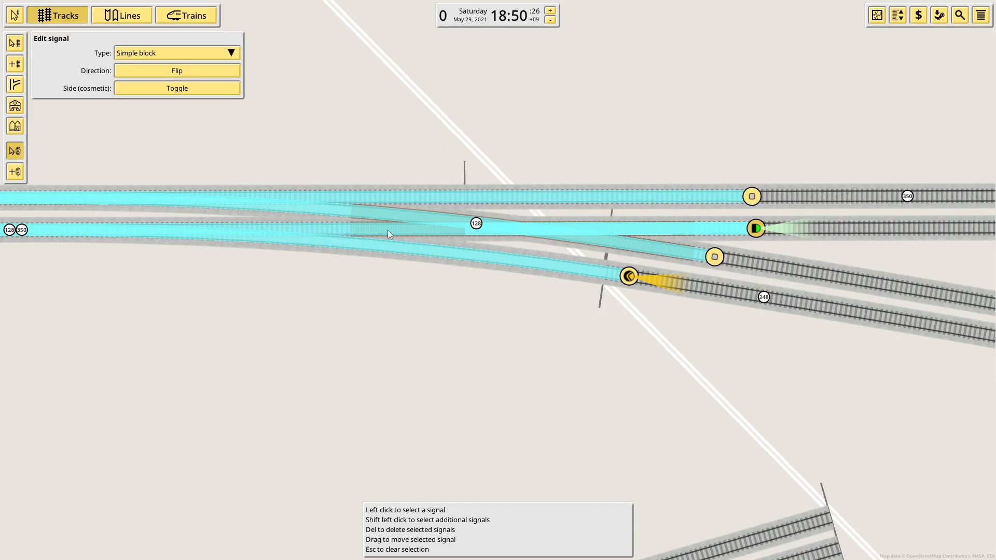
mouse_move(539, 184)
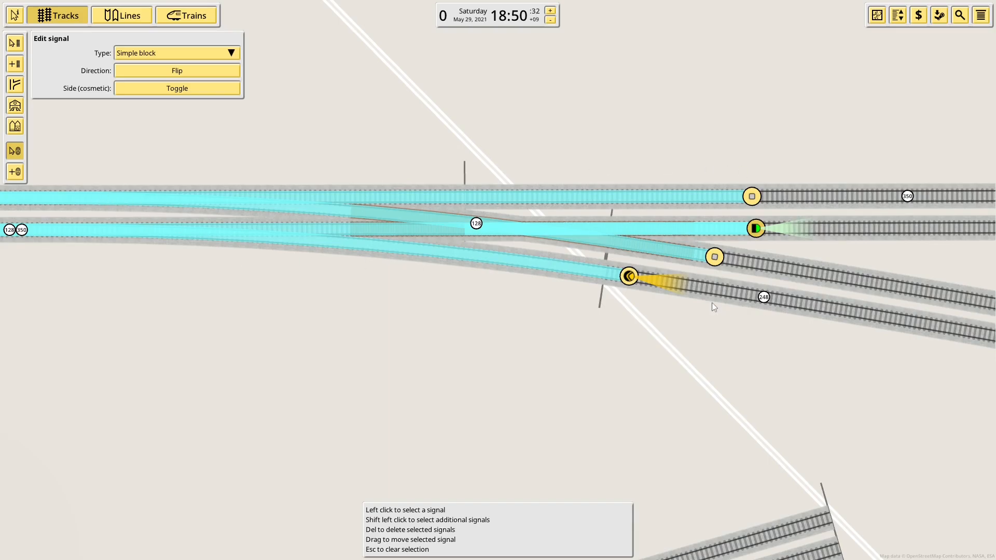
mouse_move(114, 199)
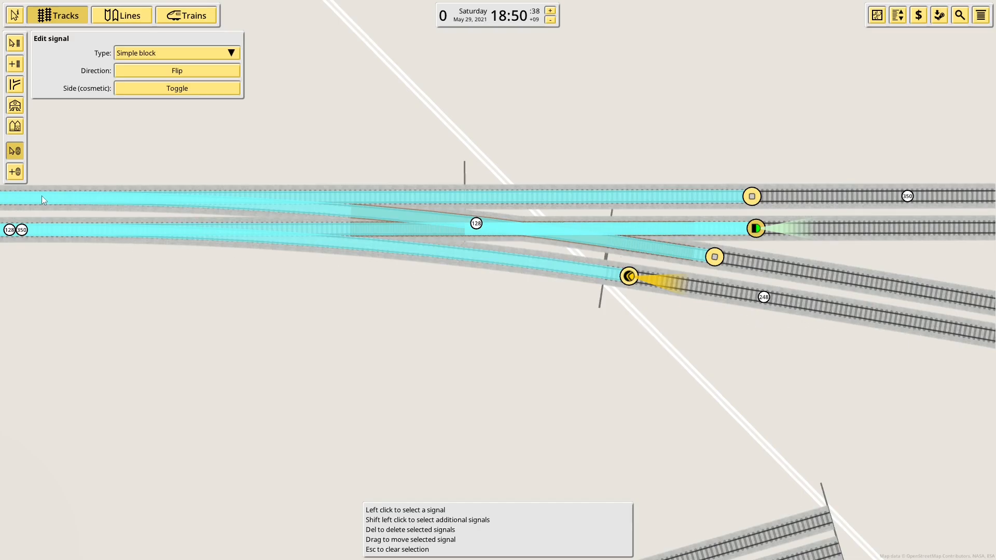
mouse_move(779, 162)
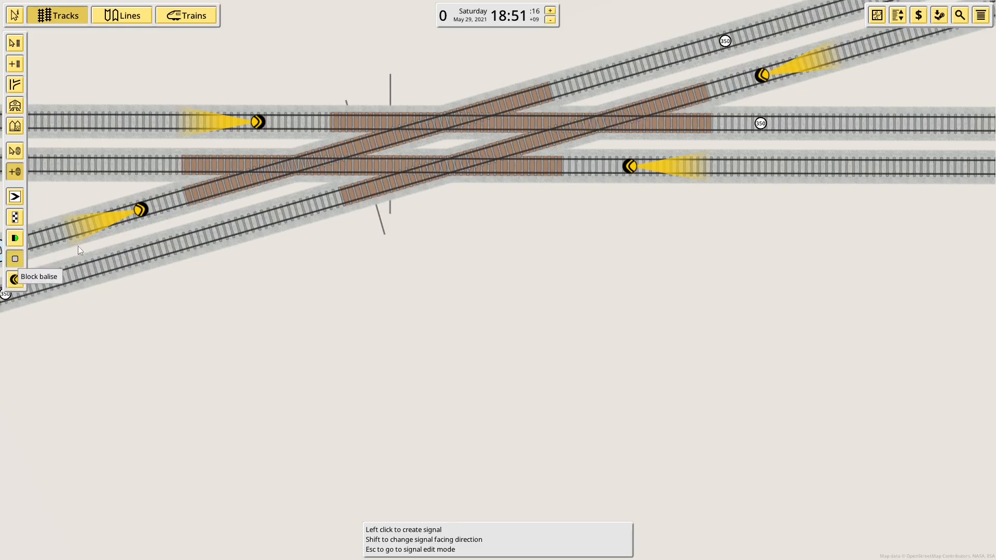
left_click(759, 122)
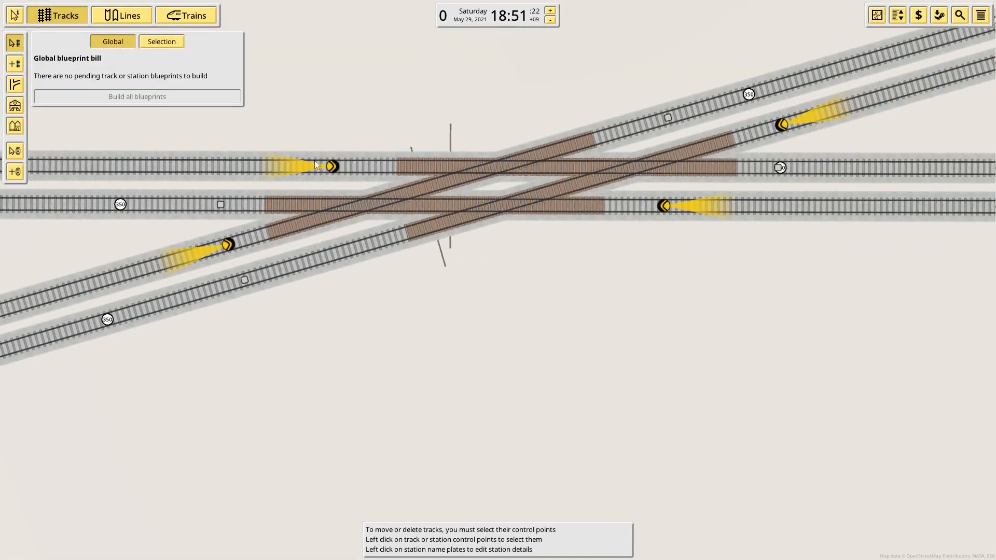
left_click(330, 166)
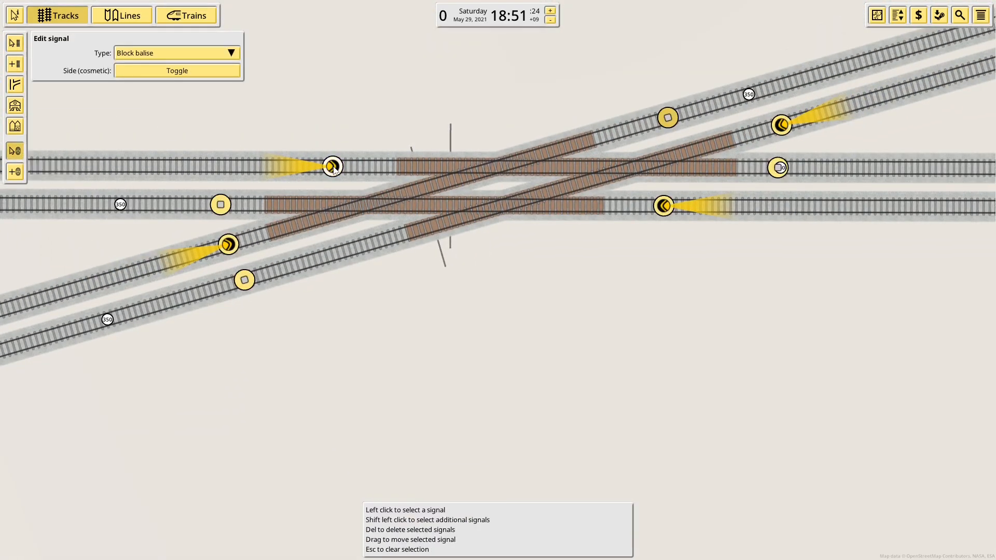
- Select a Lonely Station platform-end path signal to view its Limits path setting
left_click(176, 53)
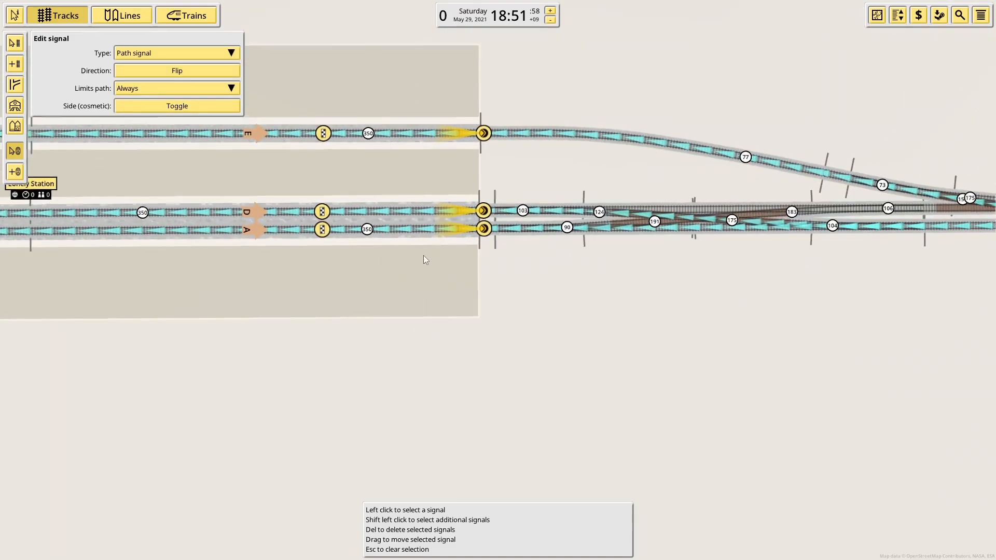
- Set the station exit path signal's Limits path behaviour and return to track editing
scroll("right", 3)
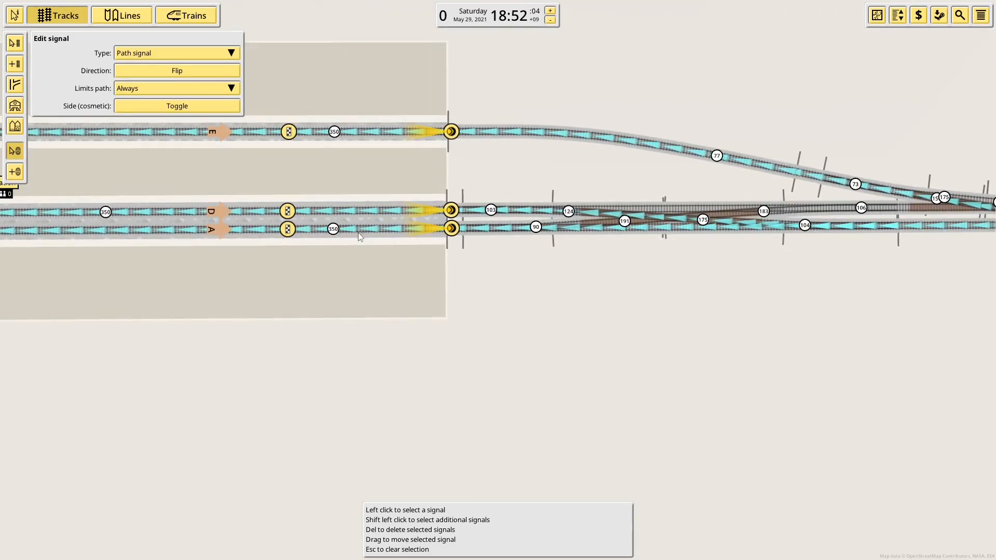
left_click(177, 88)
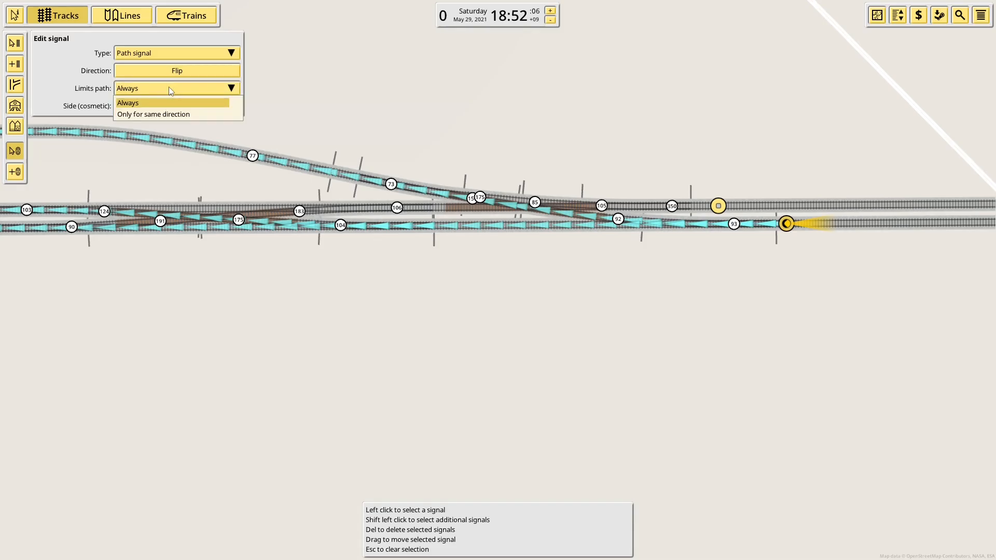
left_click(153, 115)
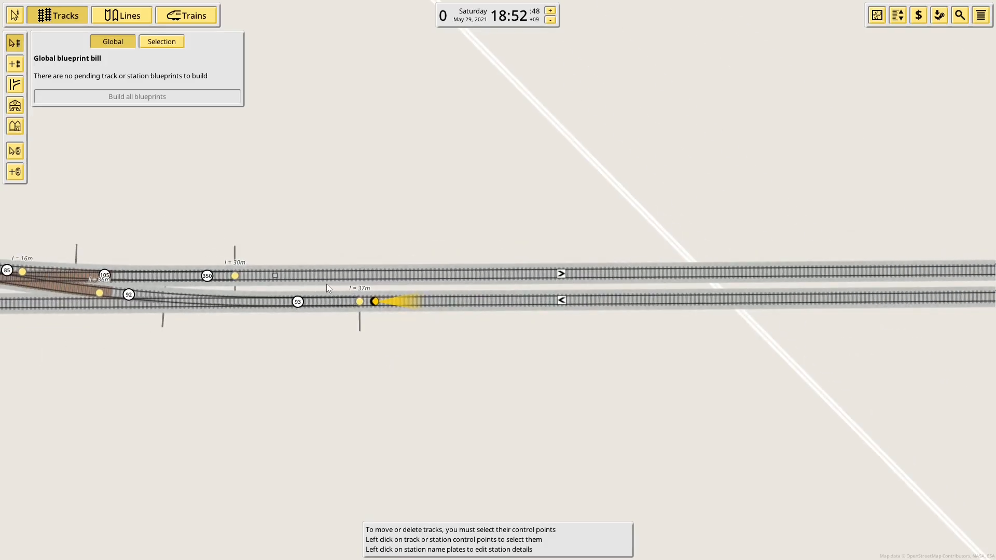
mouse_move(339, 265)
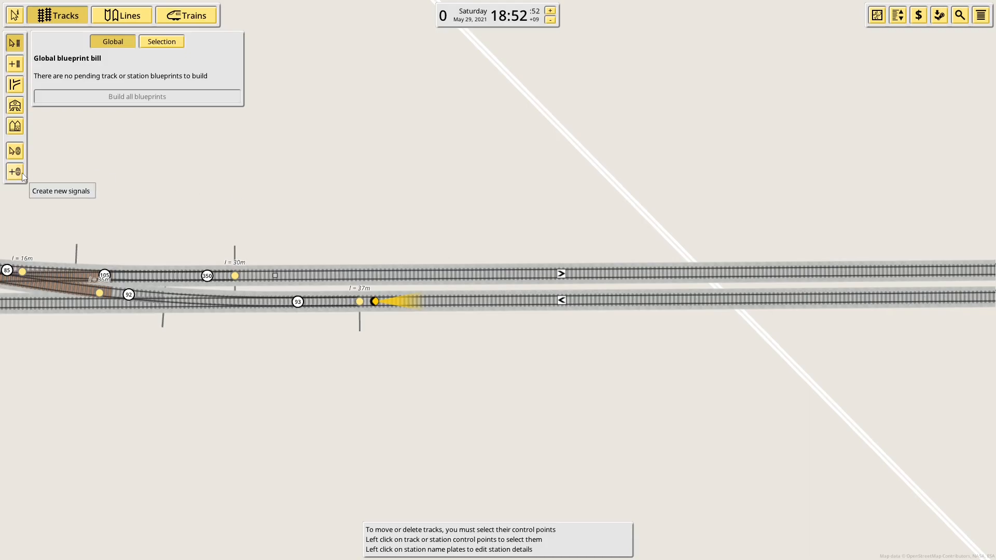
left_click(14, 172)
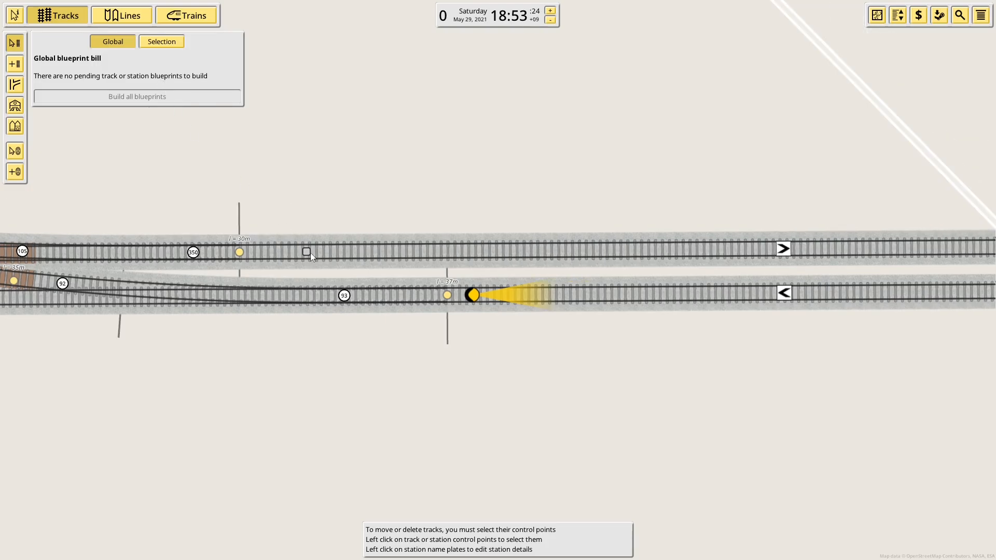
mouse_move(306, 247)
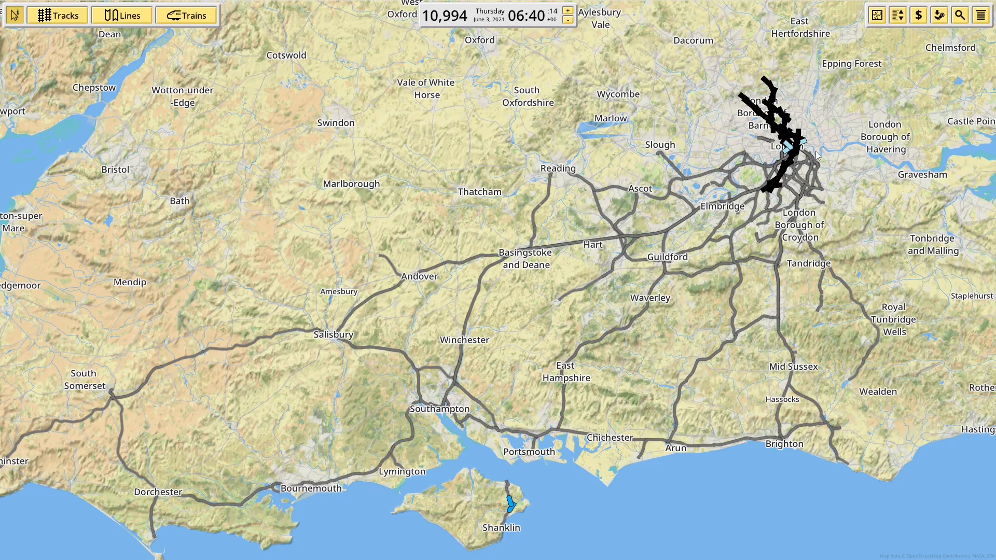
mouse_move(849, 131)
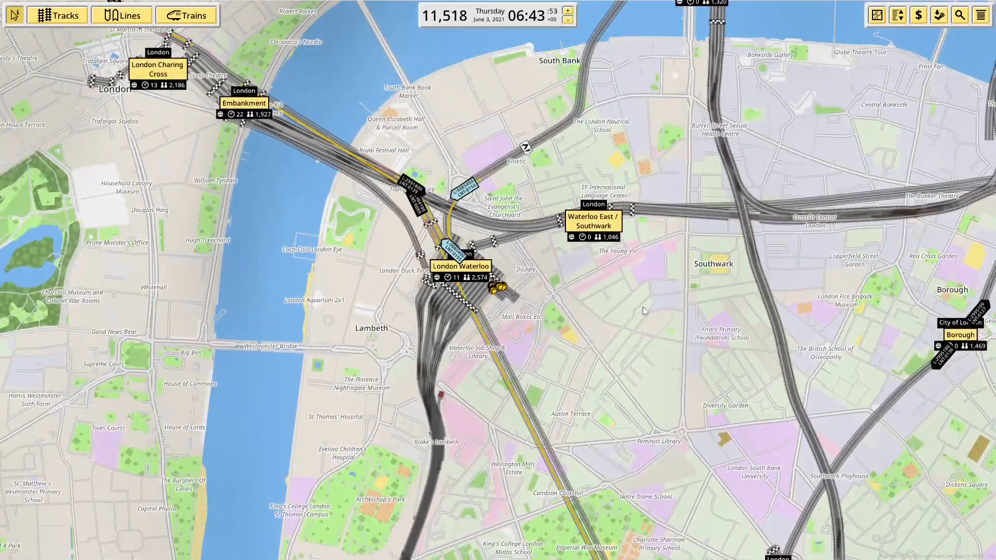
- Zoom in on a red train stopped at a central London platform signal
scroll("up", 3)
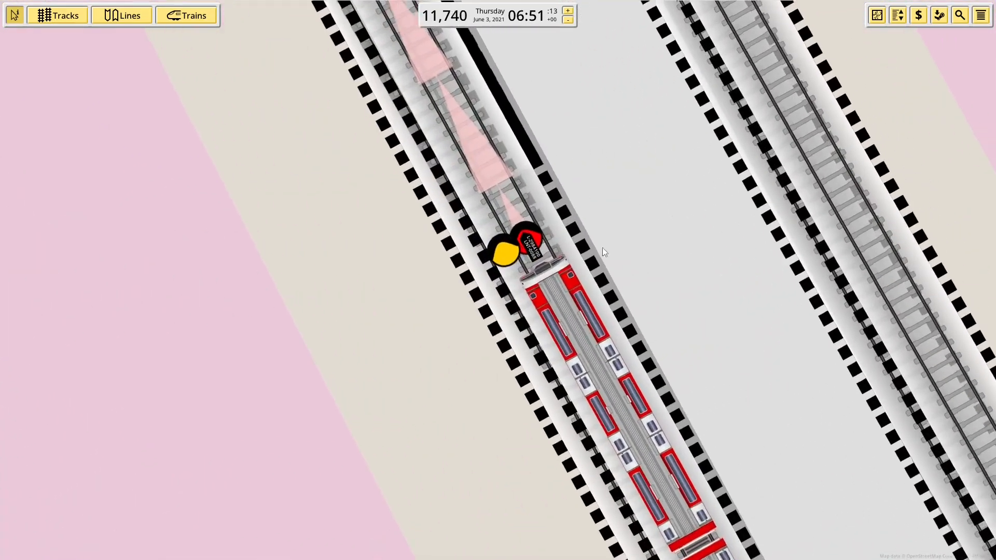
- Zoom out and pan to the signalled multi-track approach to Edgware station
scroll("down", 3)
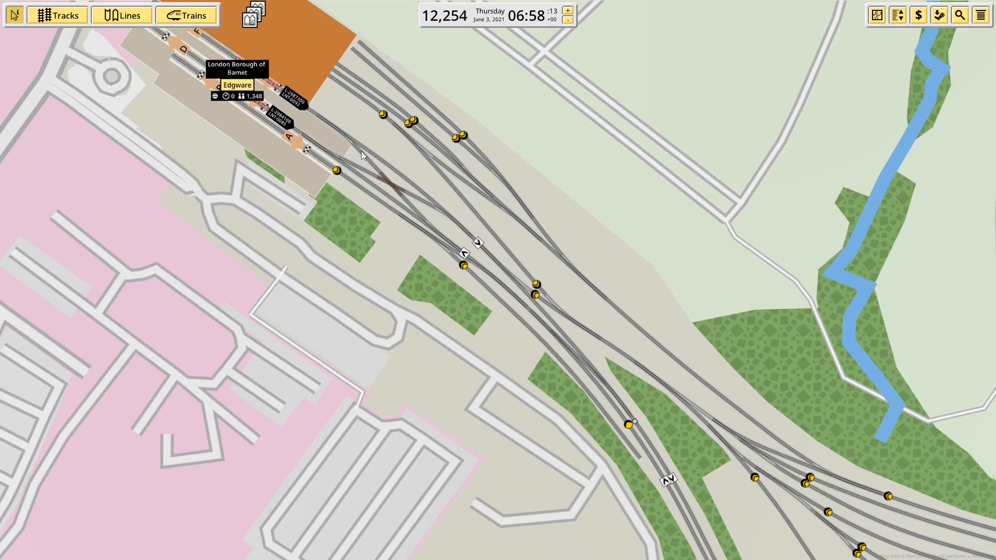
- Zoom in on the Edgware platforms to watch trains and their yellow track reservations
scroll("down", 3)
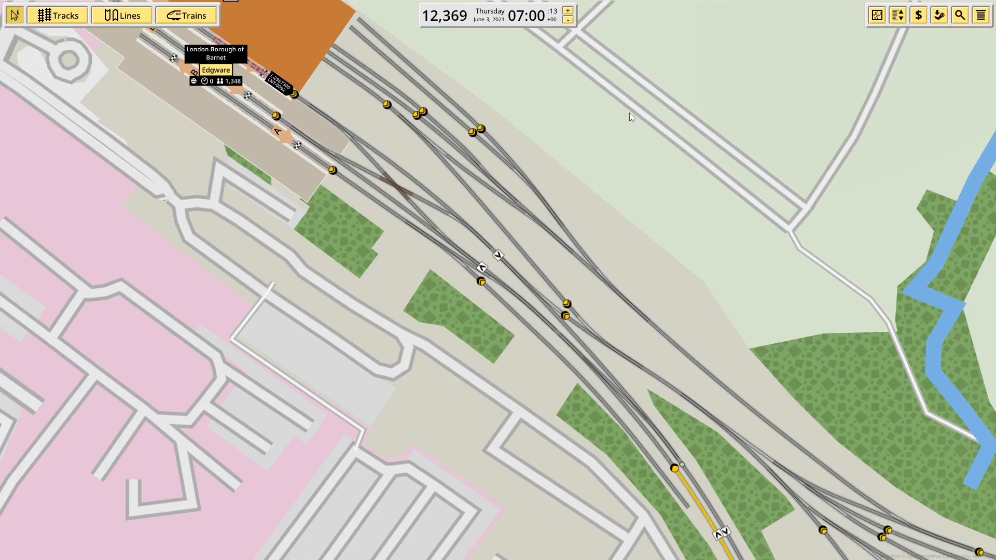
mouse_move(780, 475)
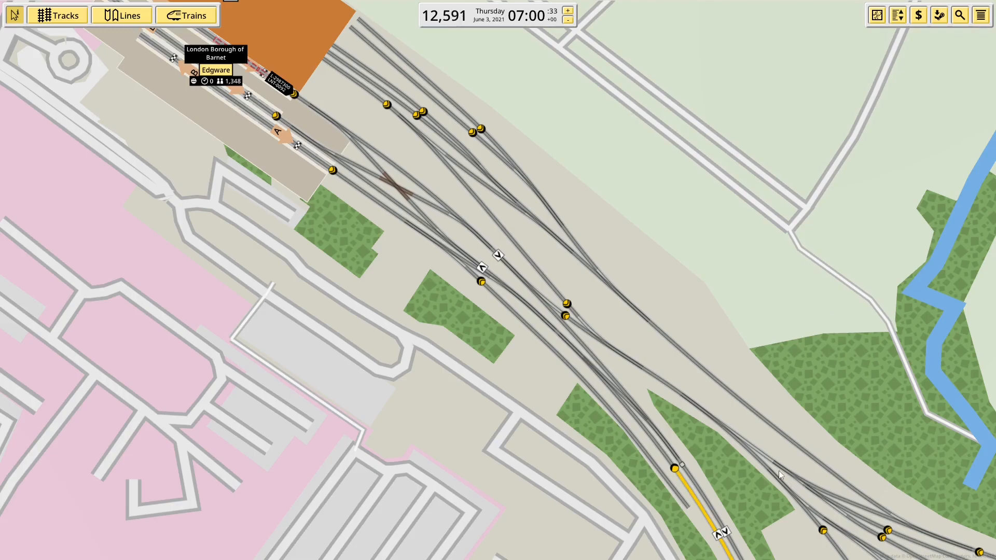
mouse_move(770, 517)
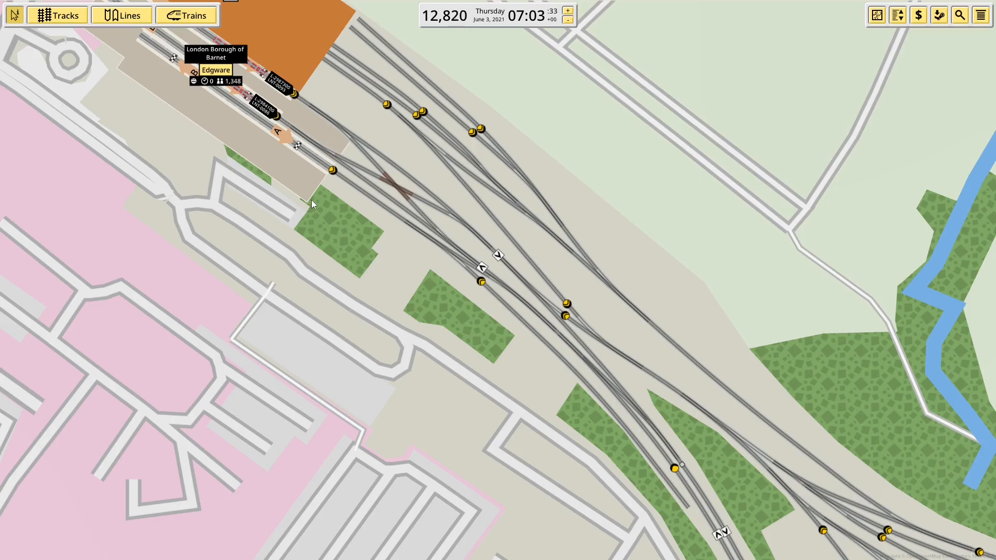
mouse_move(305, 209)
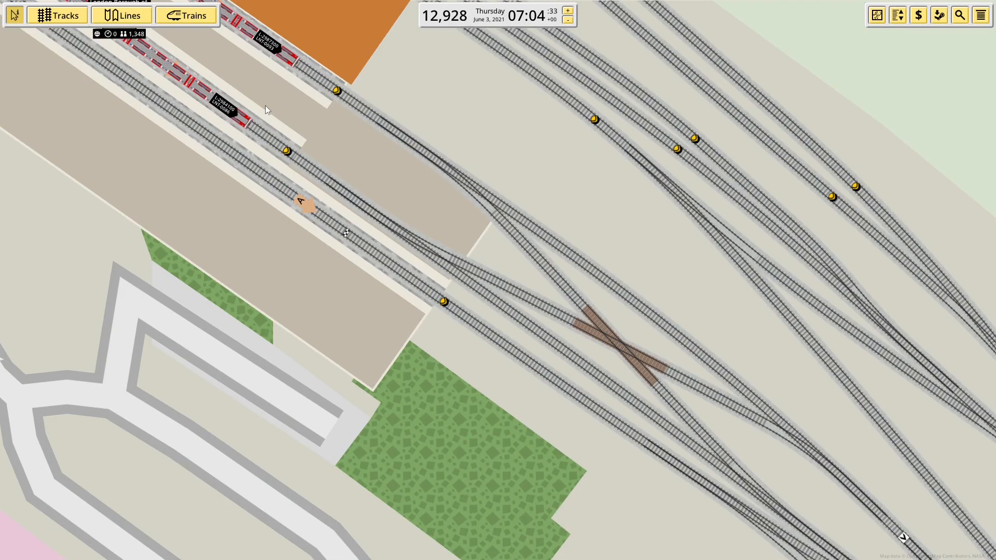
scroll("down", 3)
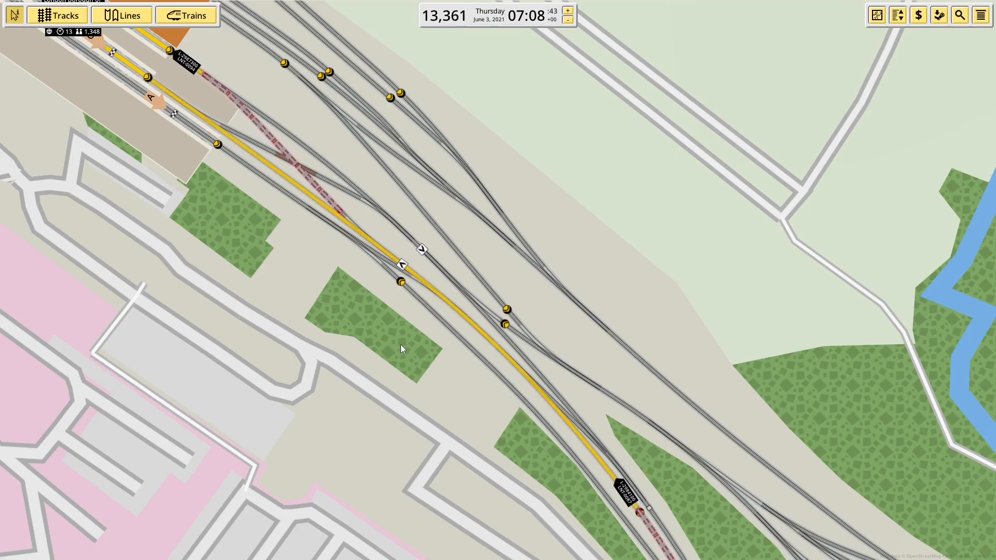
mouse_move(313, 114)
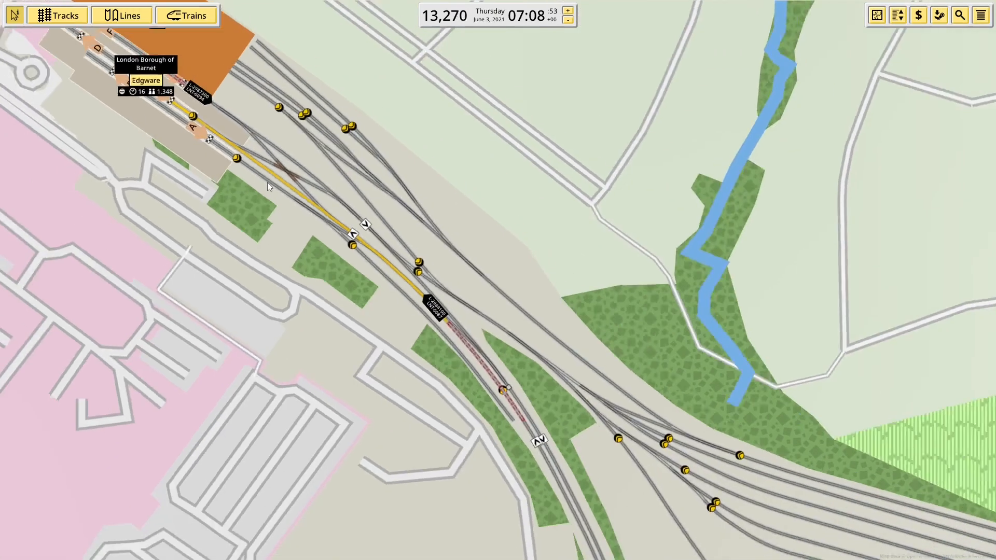
scroll("down", 3)
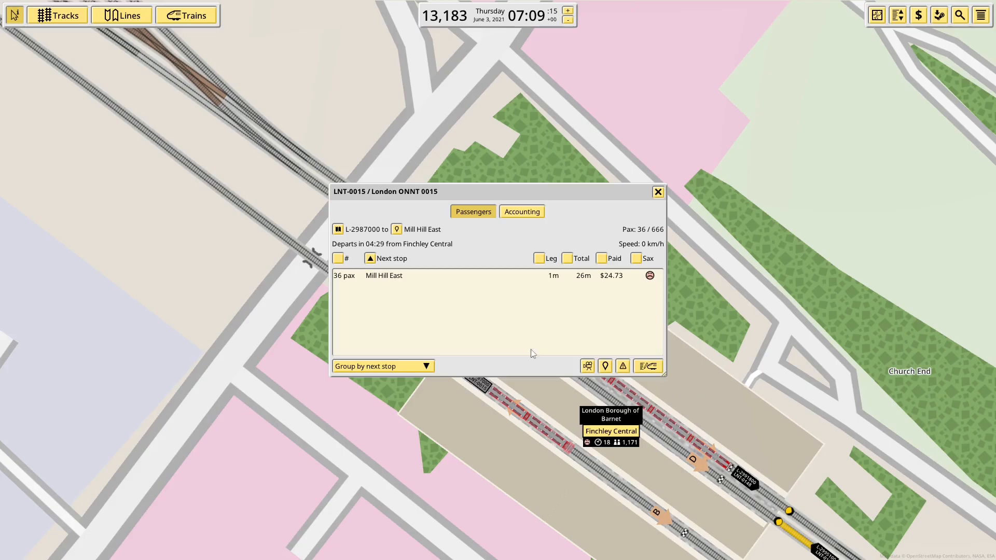
left_click(657, 192)
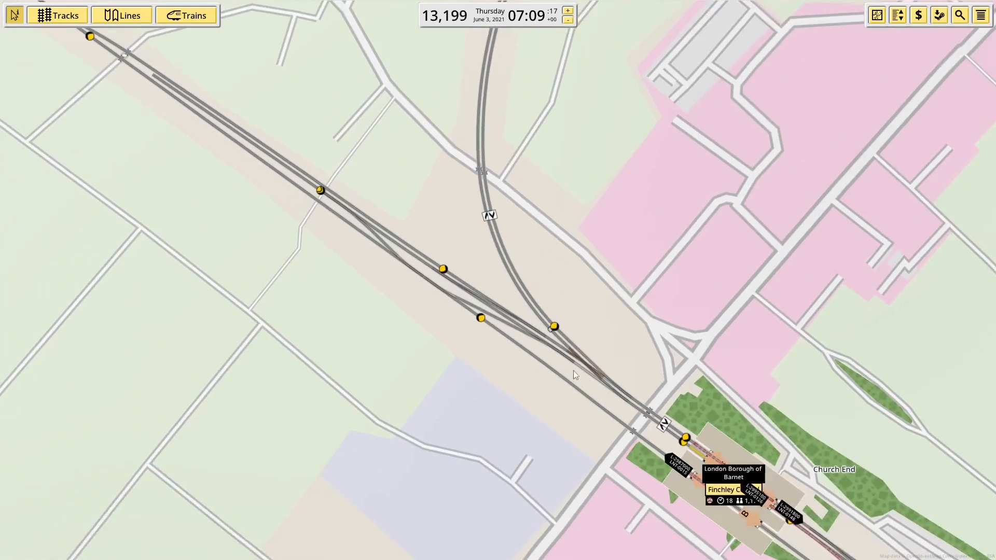
mouse_move(488, 343)
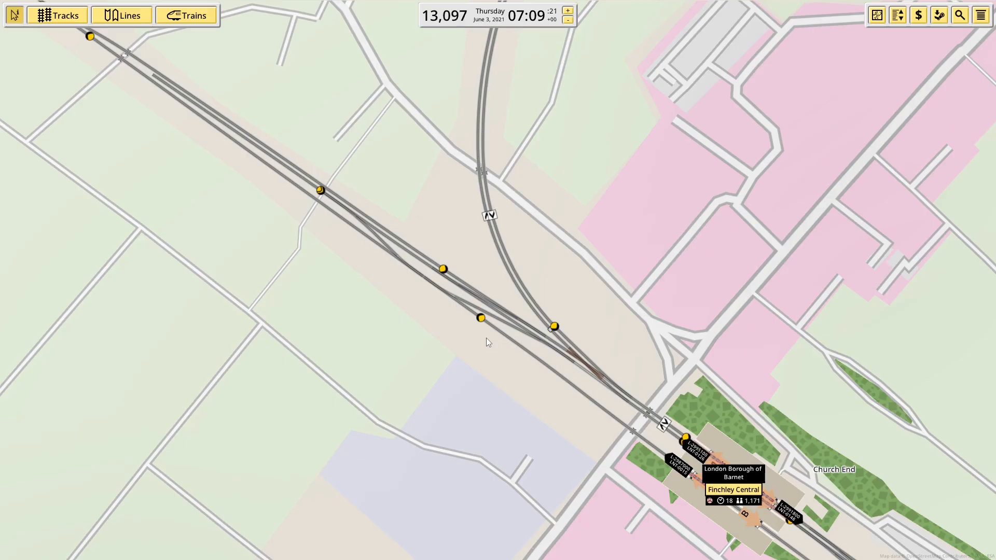
scroll("down", 3)
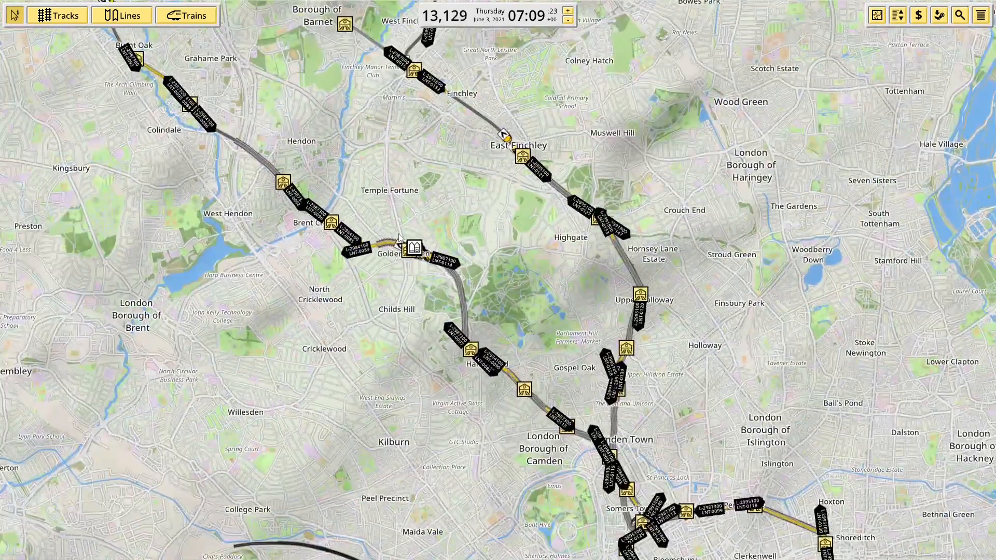